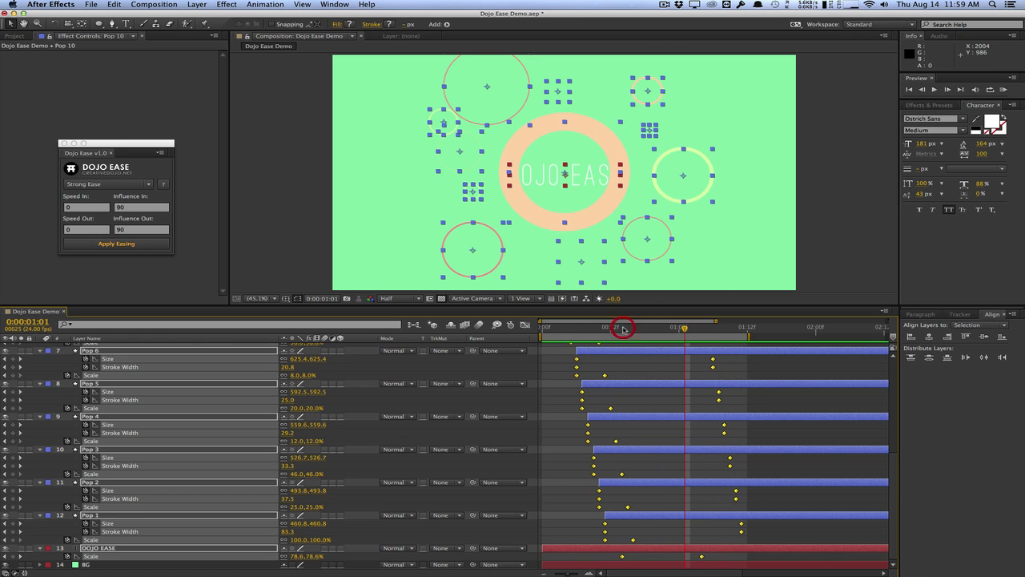
Apply Dojo Ease's strong ease to the Pop keyframes and show their speed curves in the Graph Editor
left_click(264, 5)
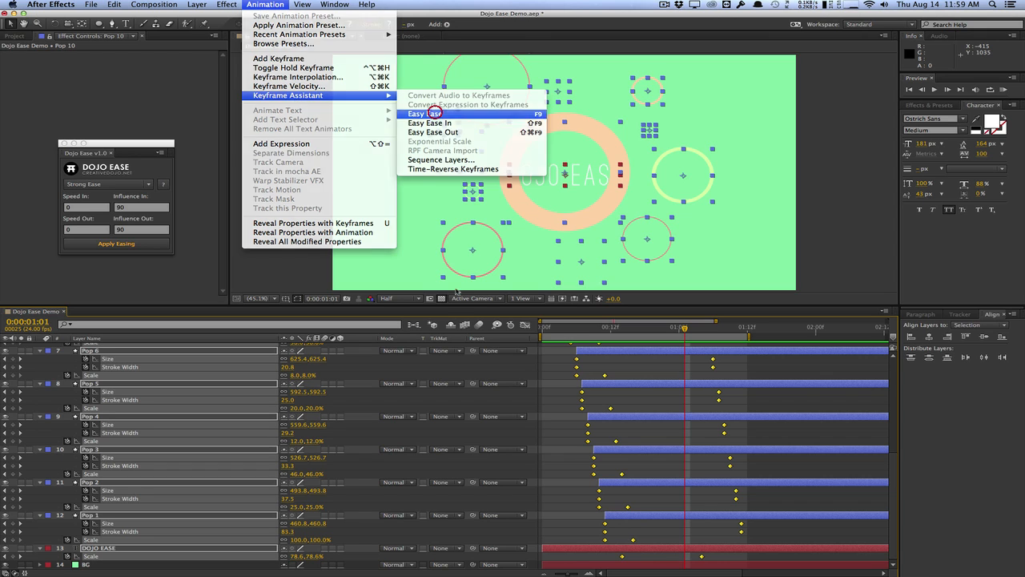
left_click(424, 113)
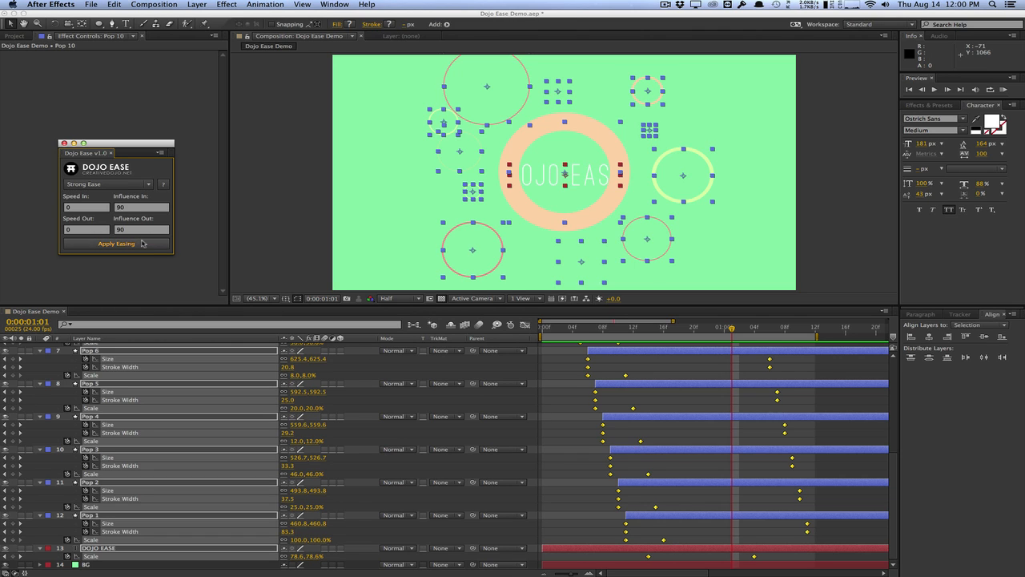
left_click(117, 244)
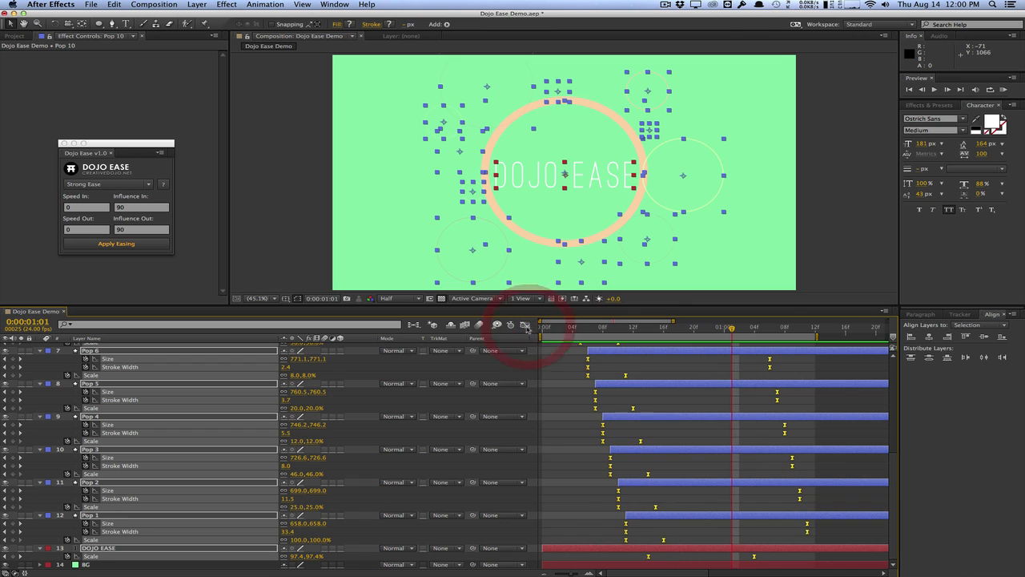
left_click(527, 325)
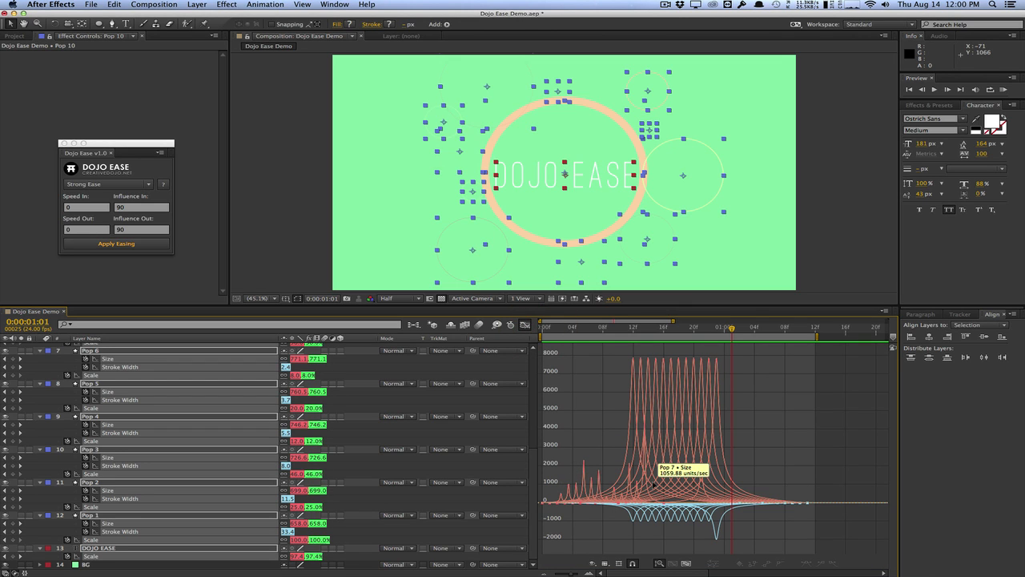
mouse_move(596, 494)
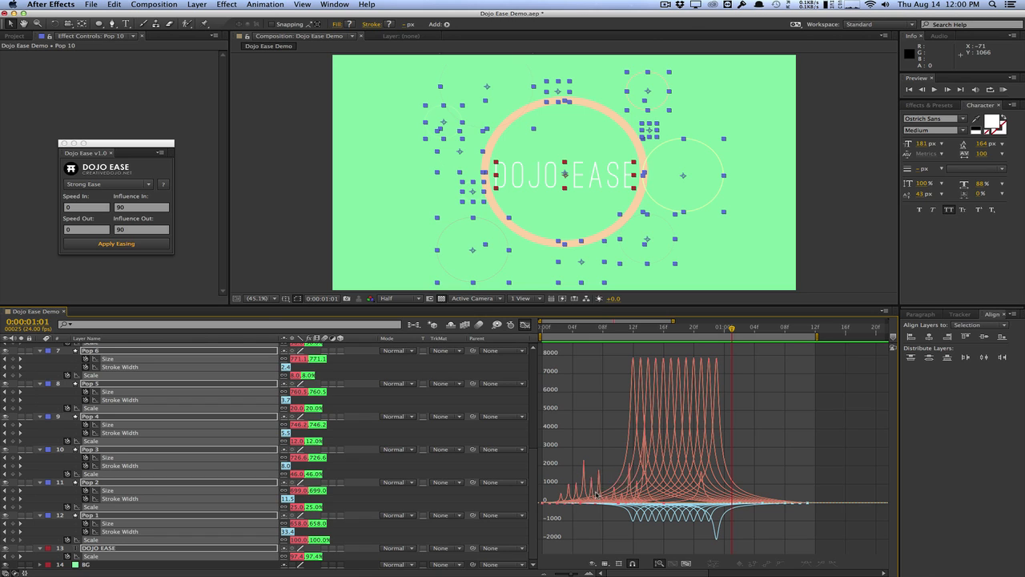
mouse_move(647, 394)
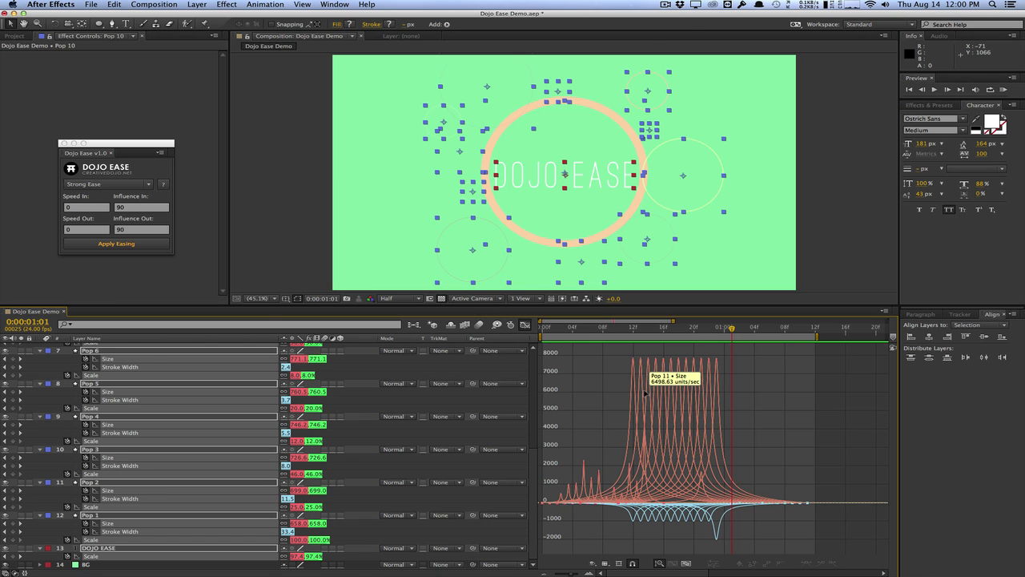
mouse_move(761, 493)
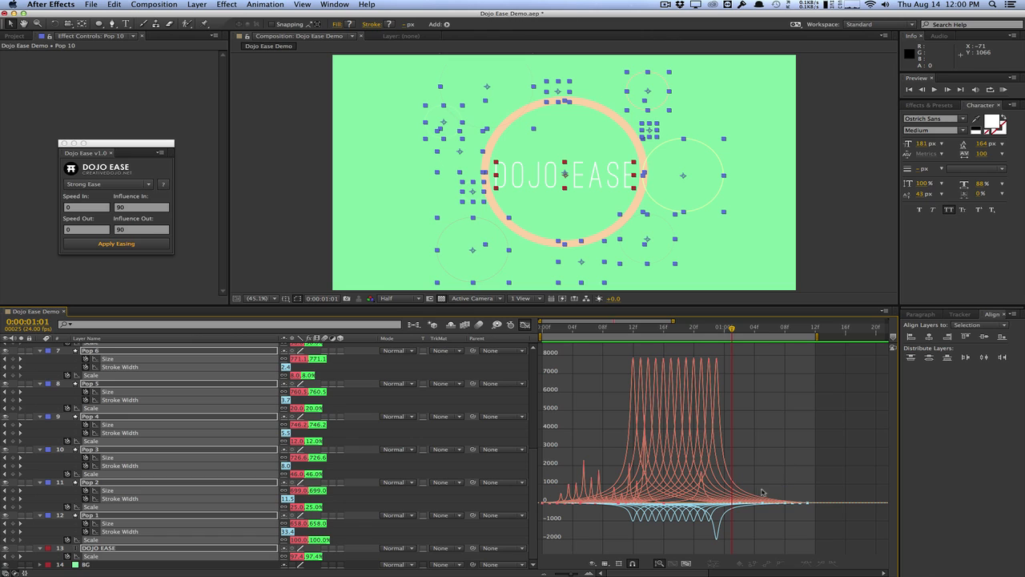
mouse_move(692, 460)
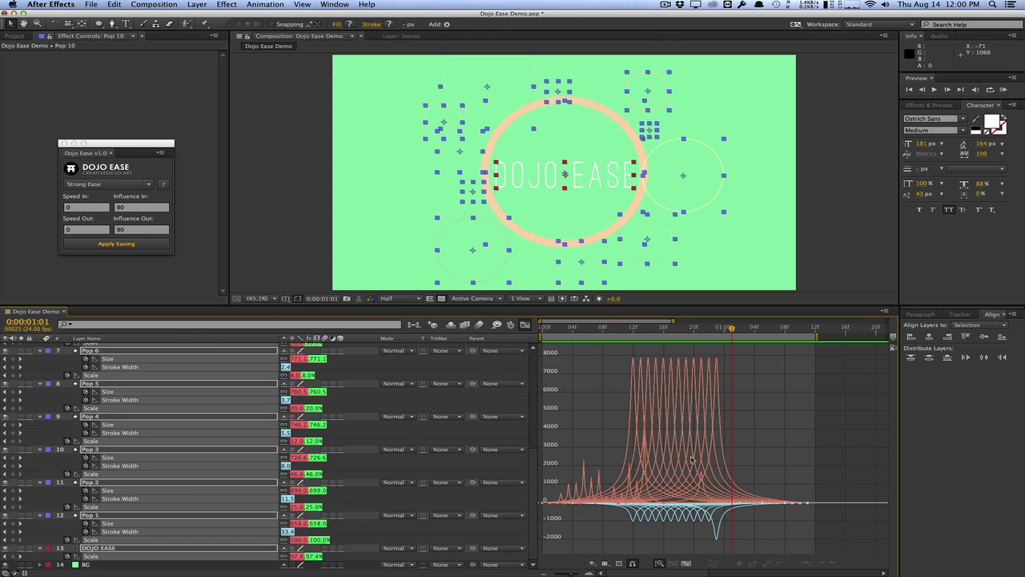
Apply the Light Ease preset to the Pop layers' keyframes
left_click(108, 185)
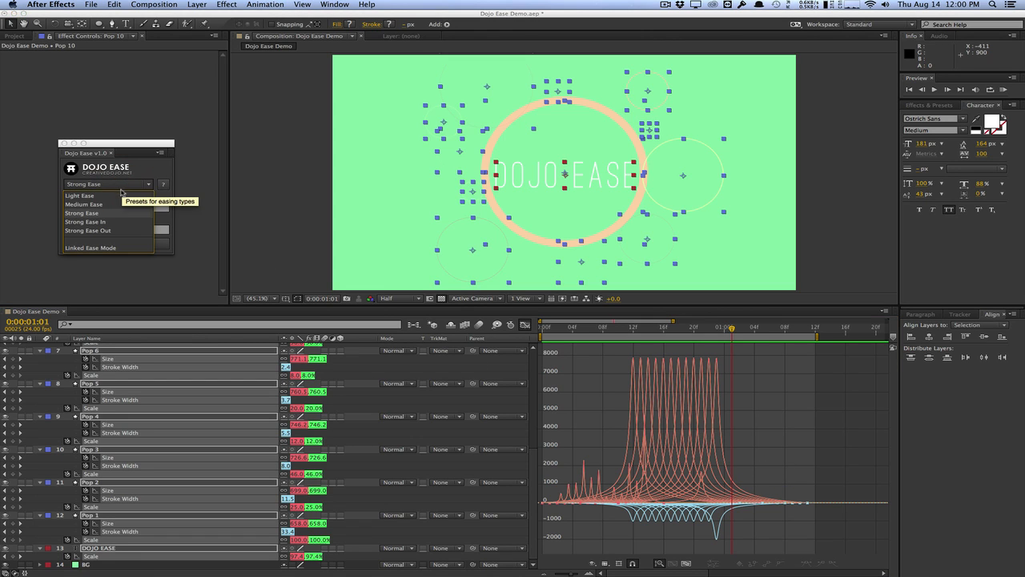
left_click(79, 196)
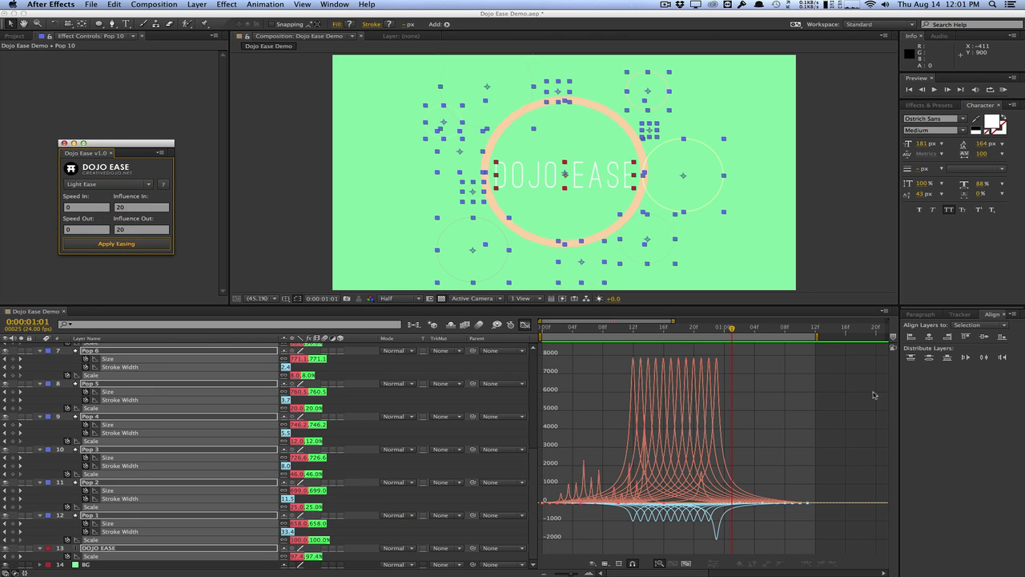
left_click(116, 244)
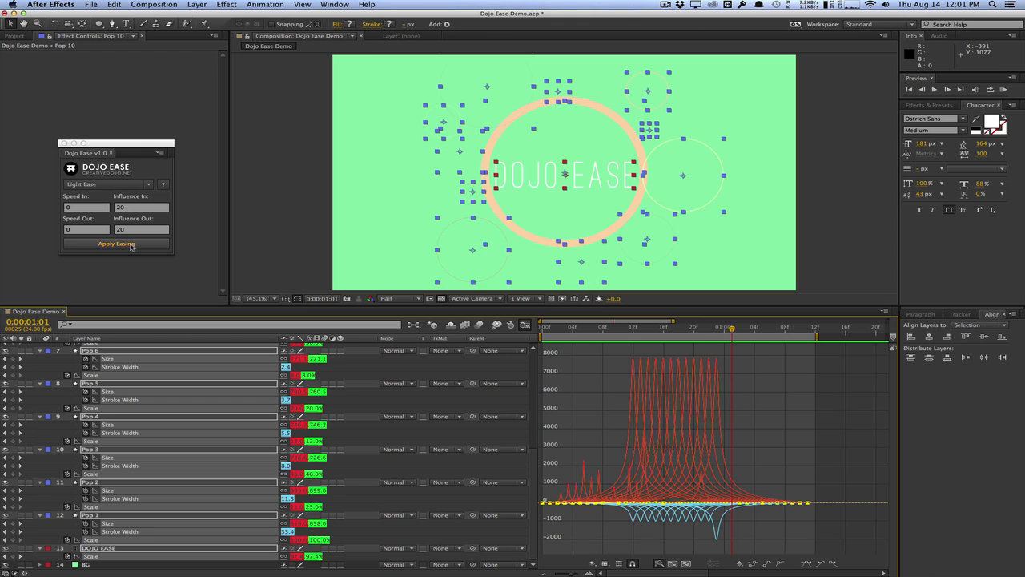
left_click(117, 244)
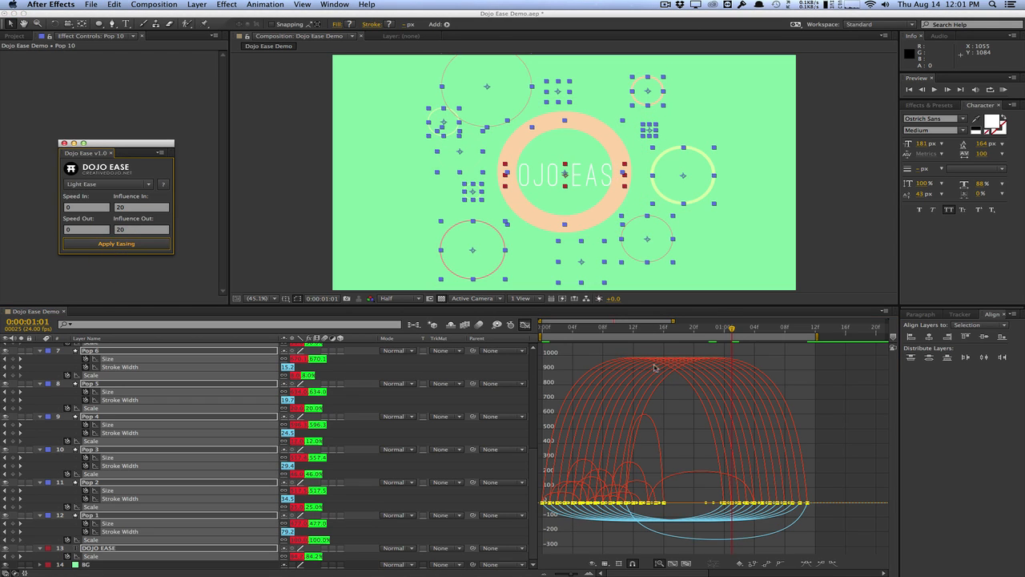
mouse_move(669, 383)
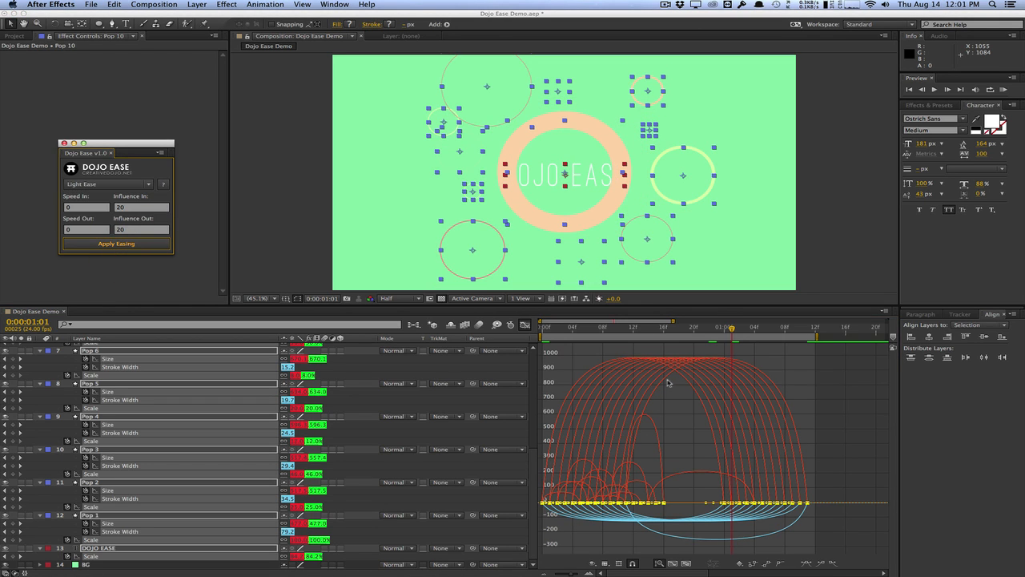
Apply Medium Ease, then Strong Ease In, then Strong Ease Out to the keyframes
left_click(108, 183)
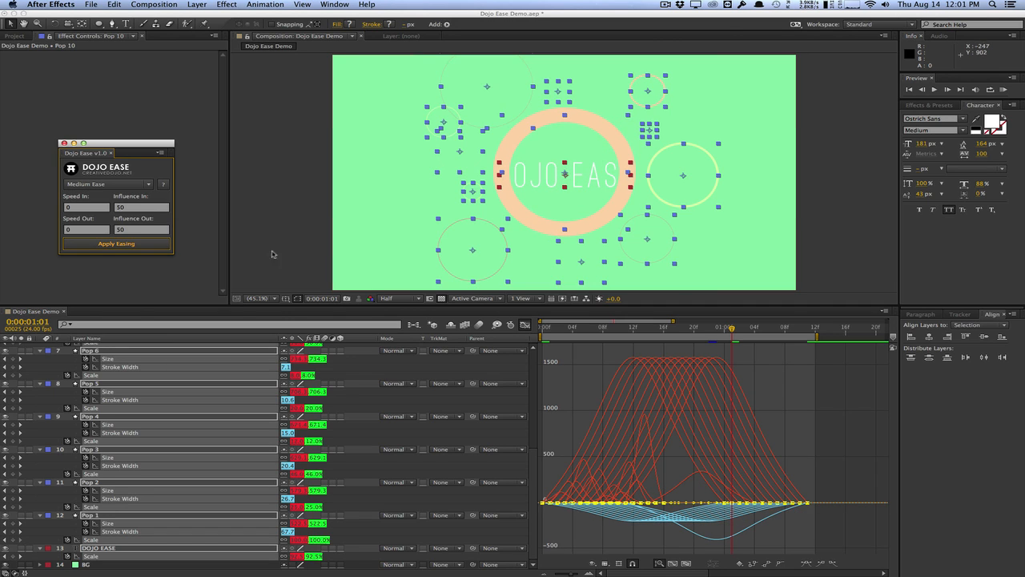
left_click(107, 184)
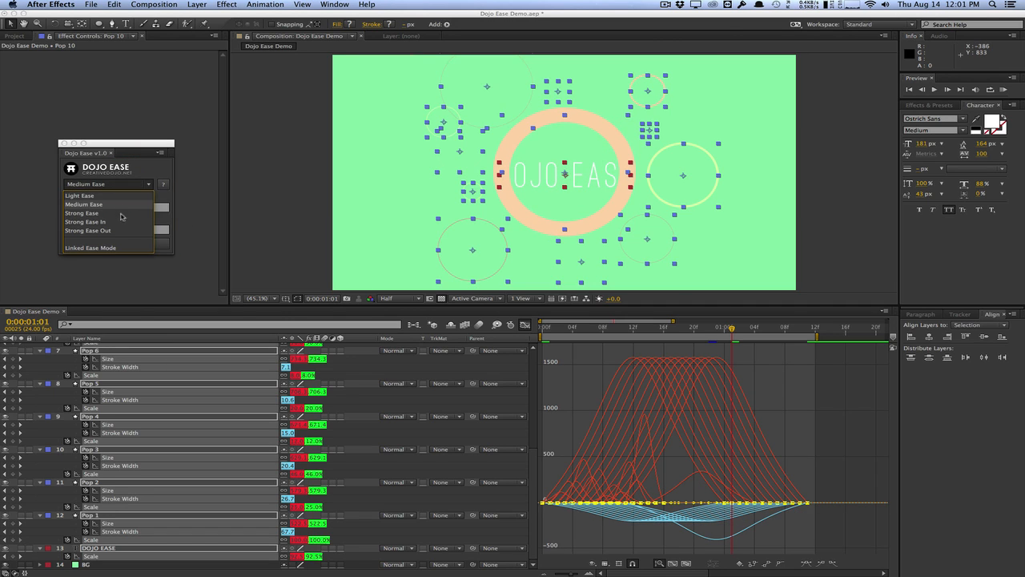
left_click(86, 221)
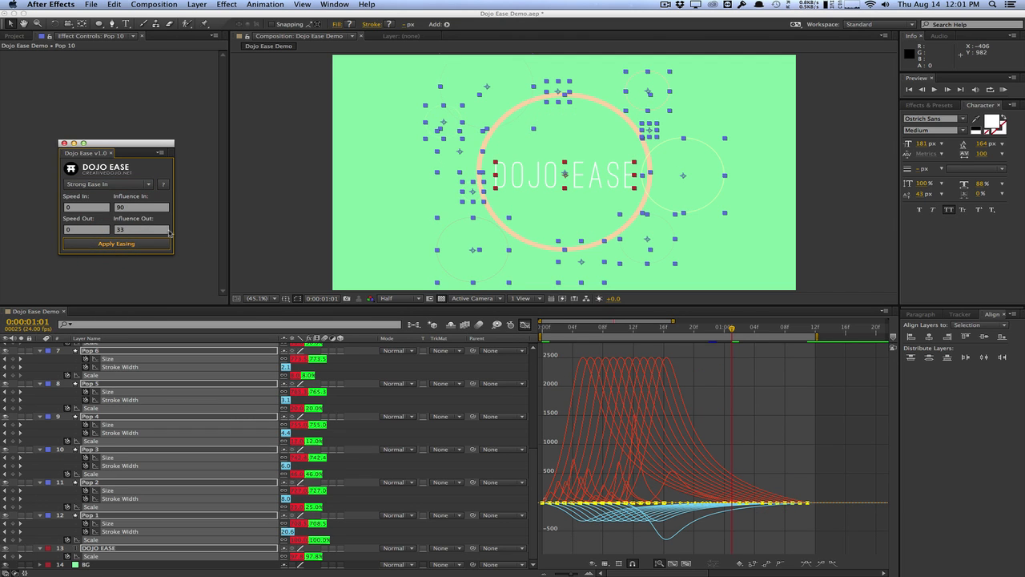
left_click(108, 184)
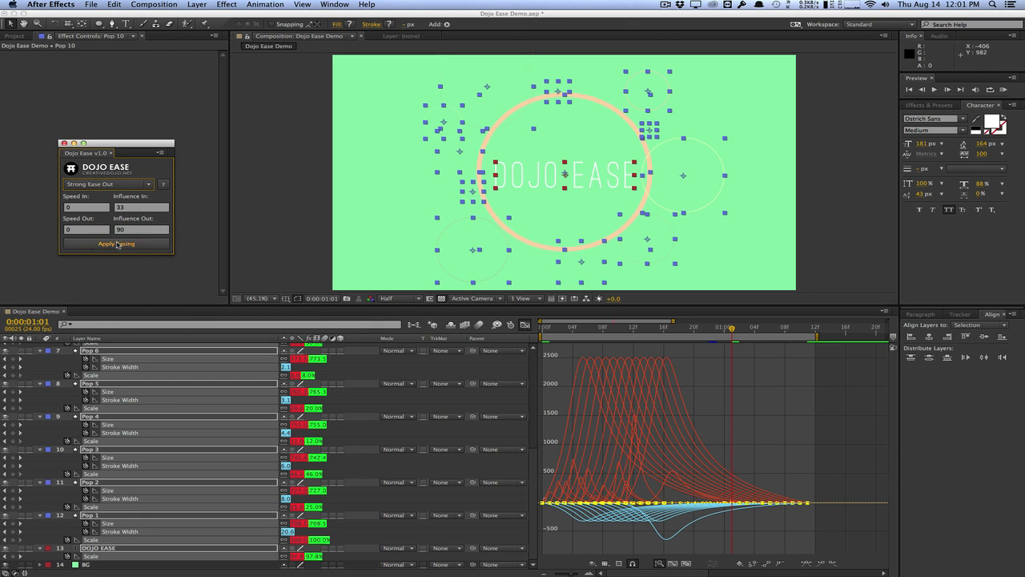
left_click(116, 244)
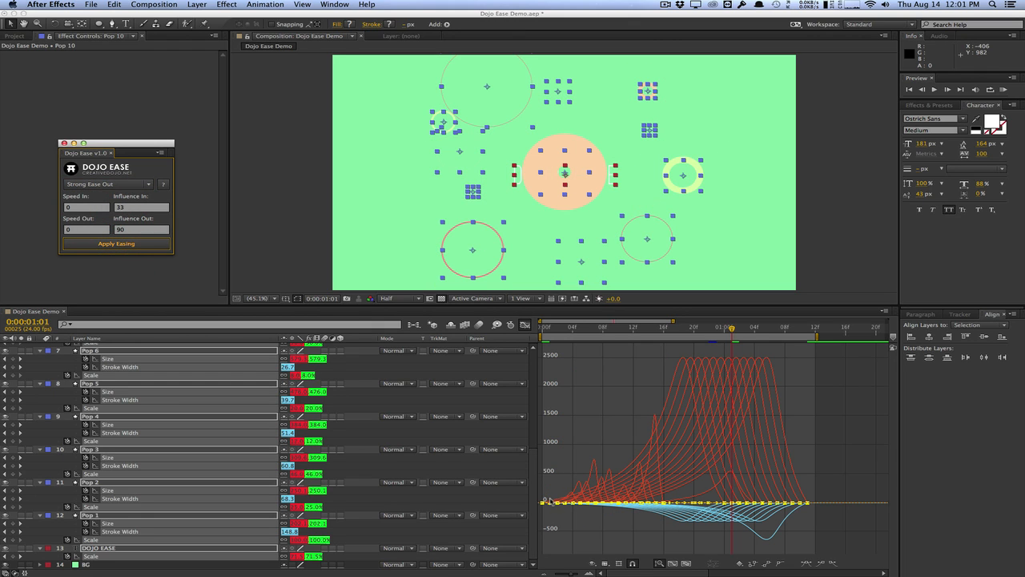
mouse_move(671, 369)
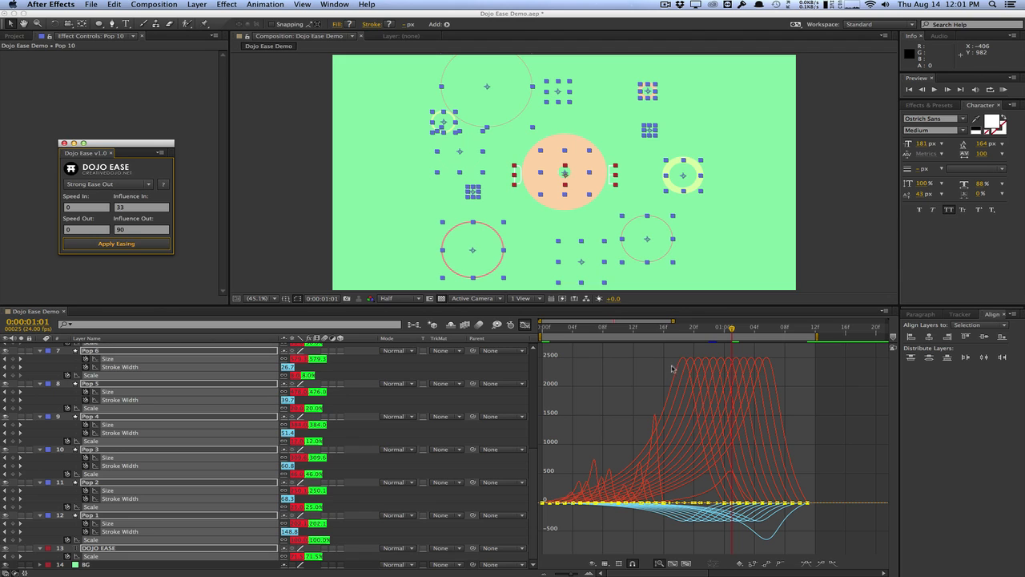
left_click(107, 184)
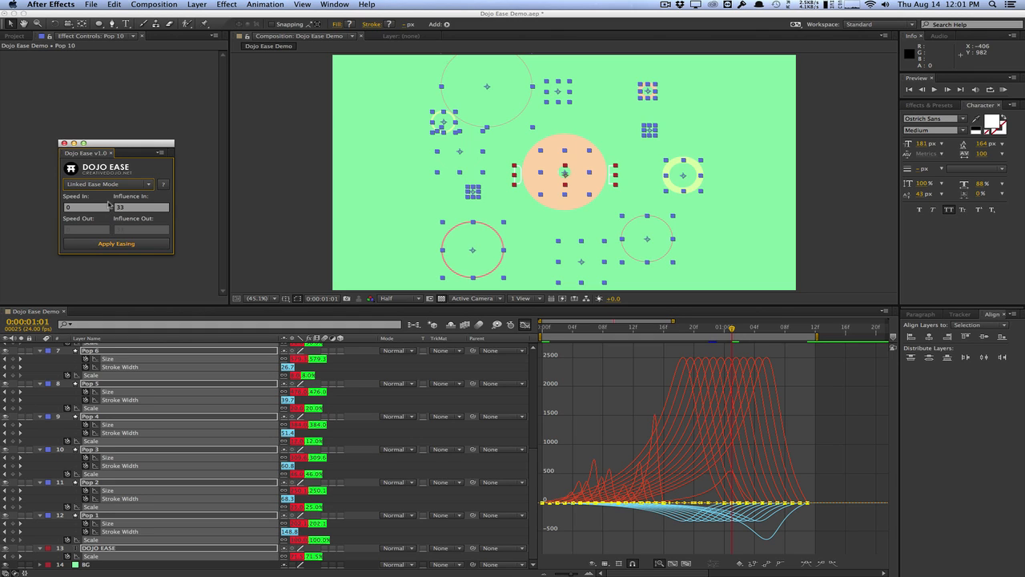
mouse_move(153, 199)
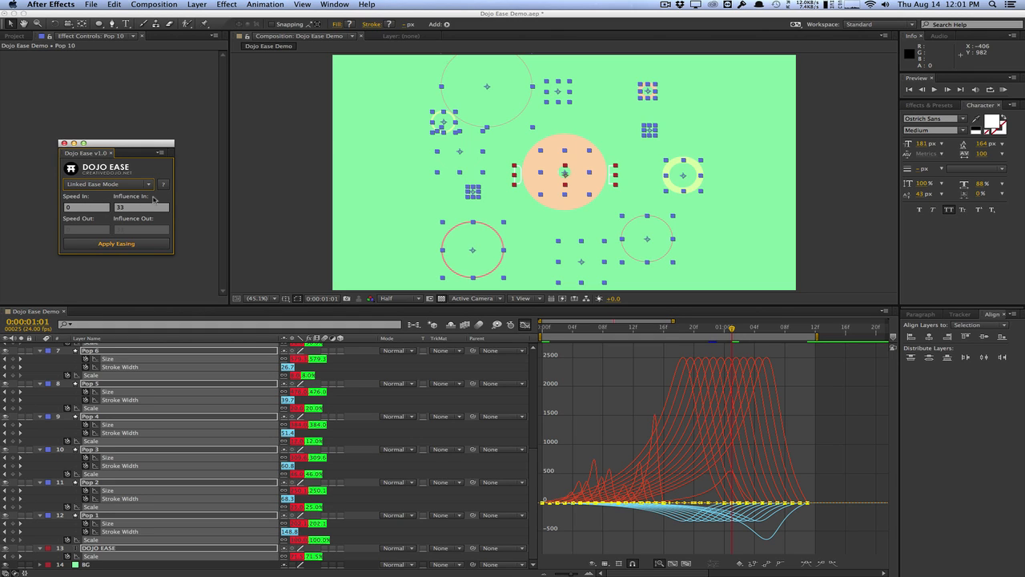
mouse_move(103, 224)
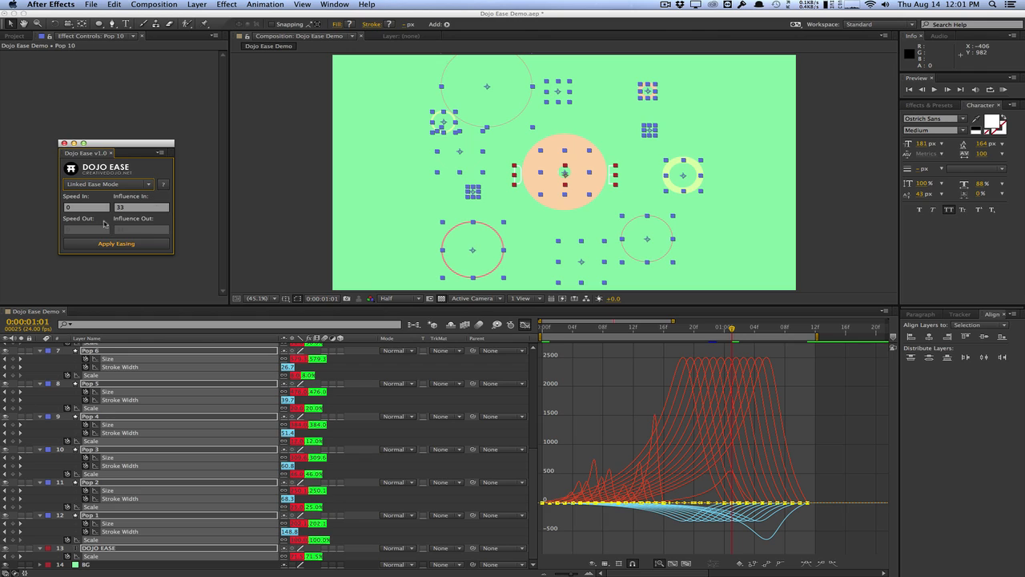
Switch the Dojo Ease preset dropdown to Linked Ease Mode at 20 influence
left_click(108, 183)
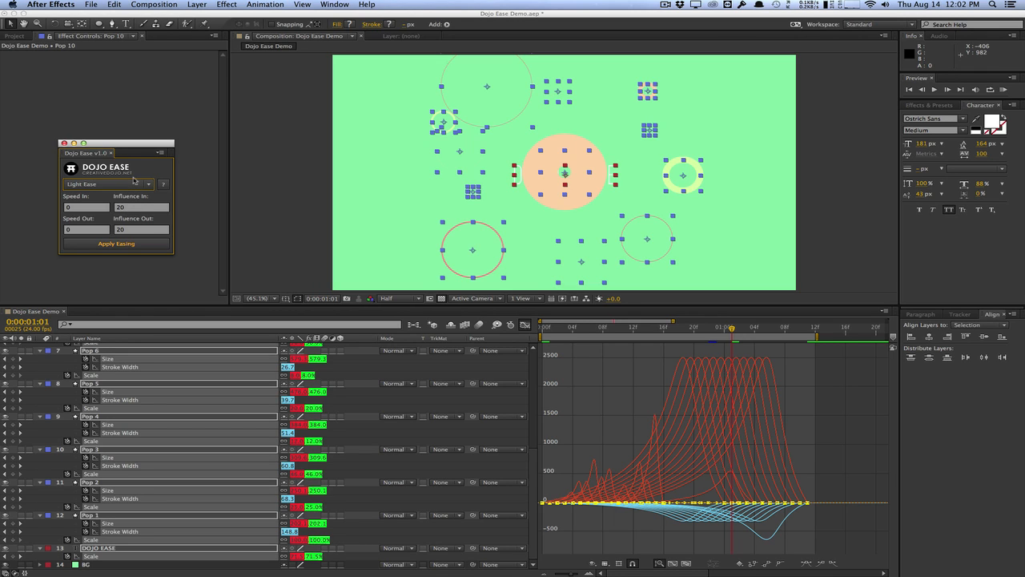
left_click(106, 183)
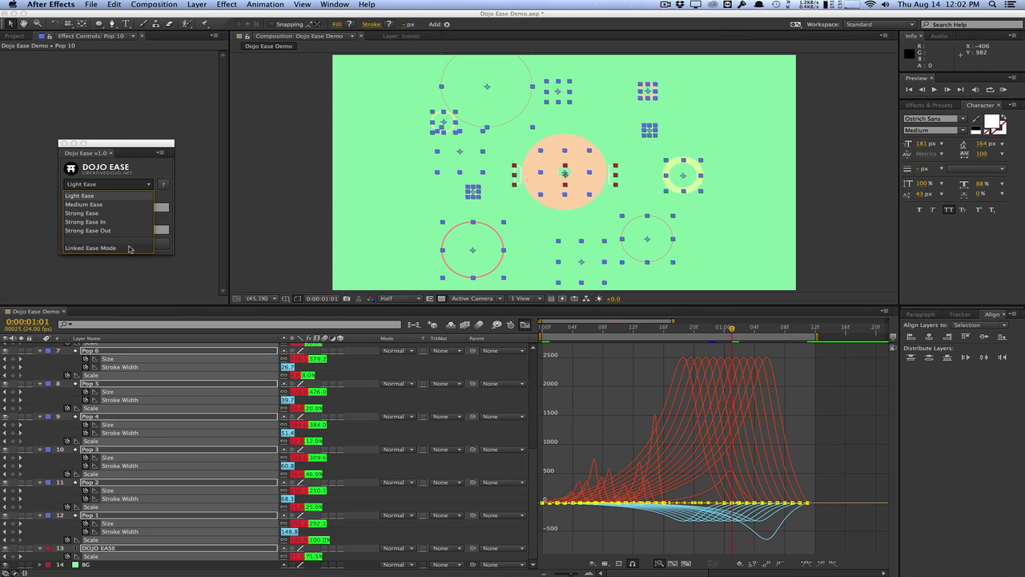
left_click(108, 247)
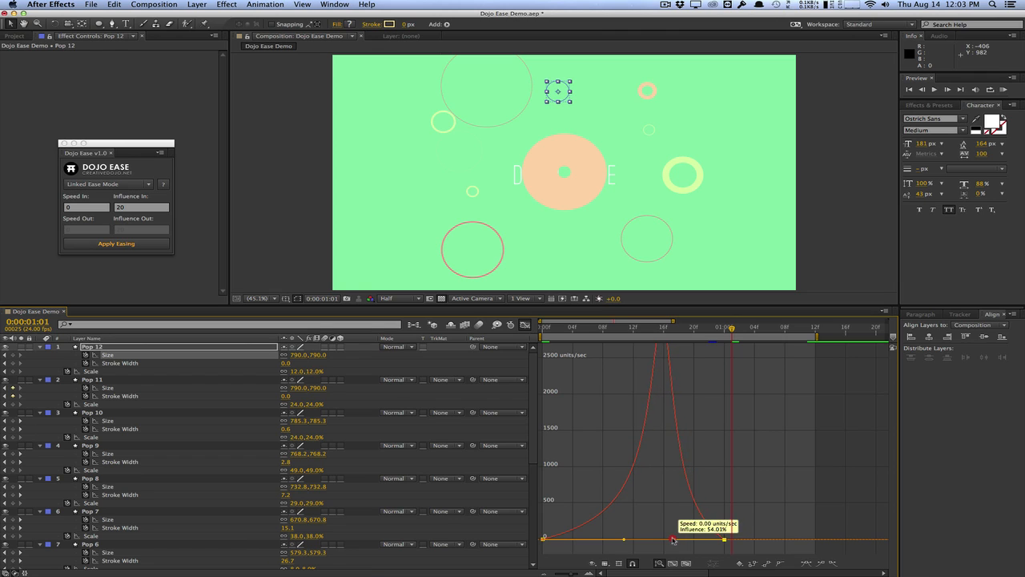
Drag Pop 12's Size influence handles to adjust influence and raise the one-second speed
left_click_drag(677, 539, 677, 538)
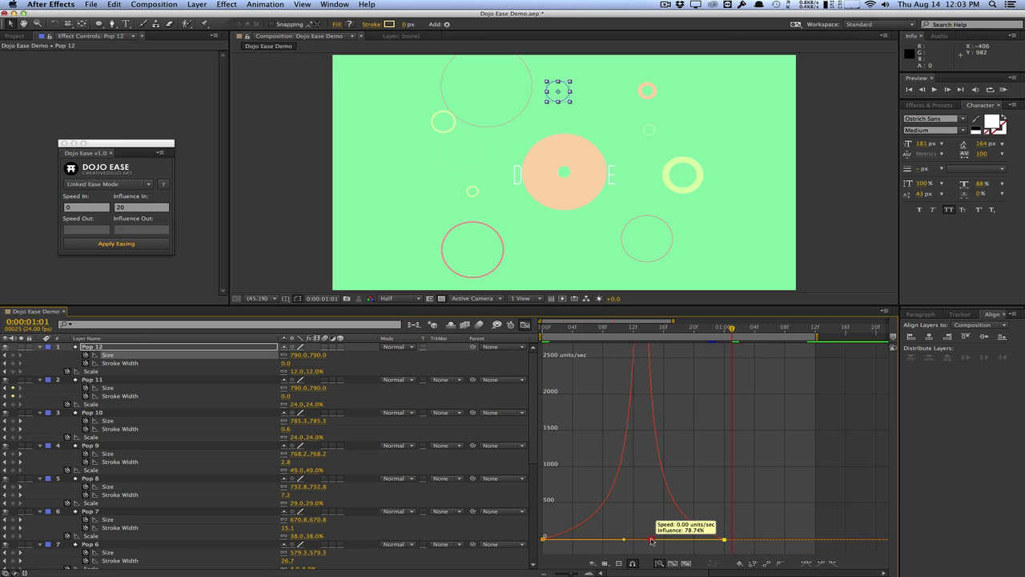
left_click_drag(650, 541, 679, 541)
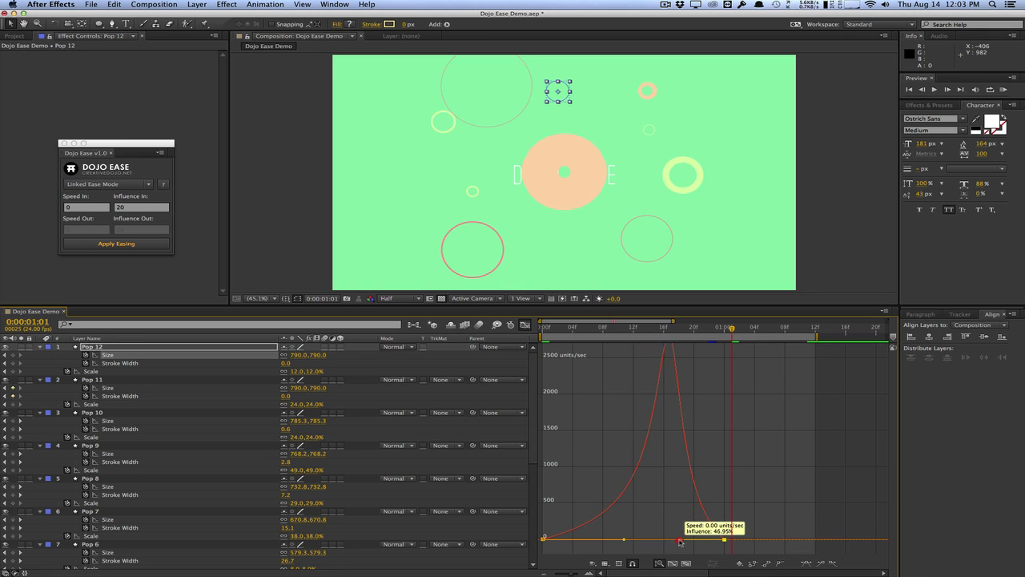
left_click_drag(679, 542, 679, 542)
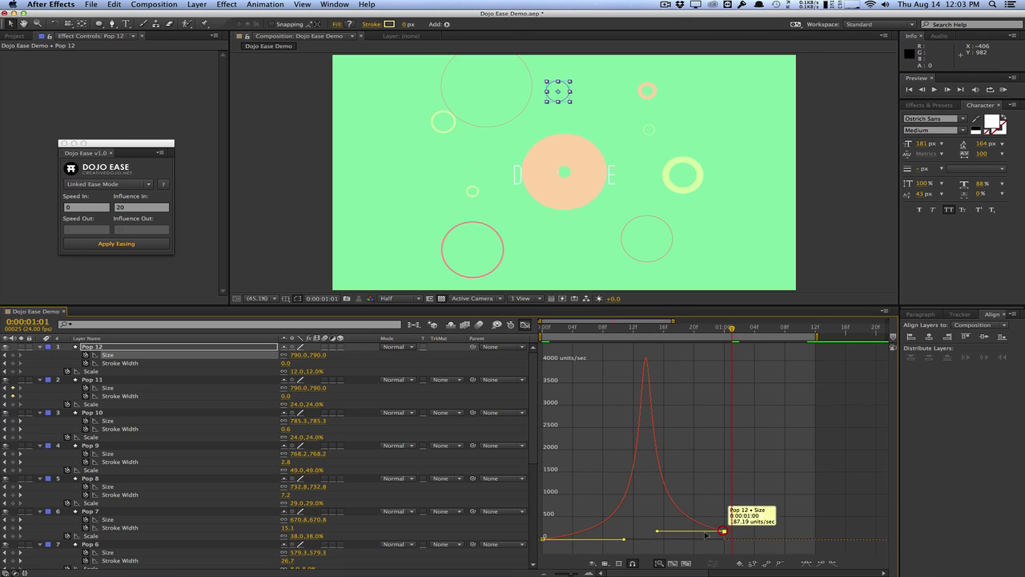
left_click_drag(723, 532, 650, 532)
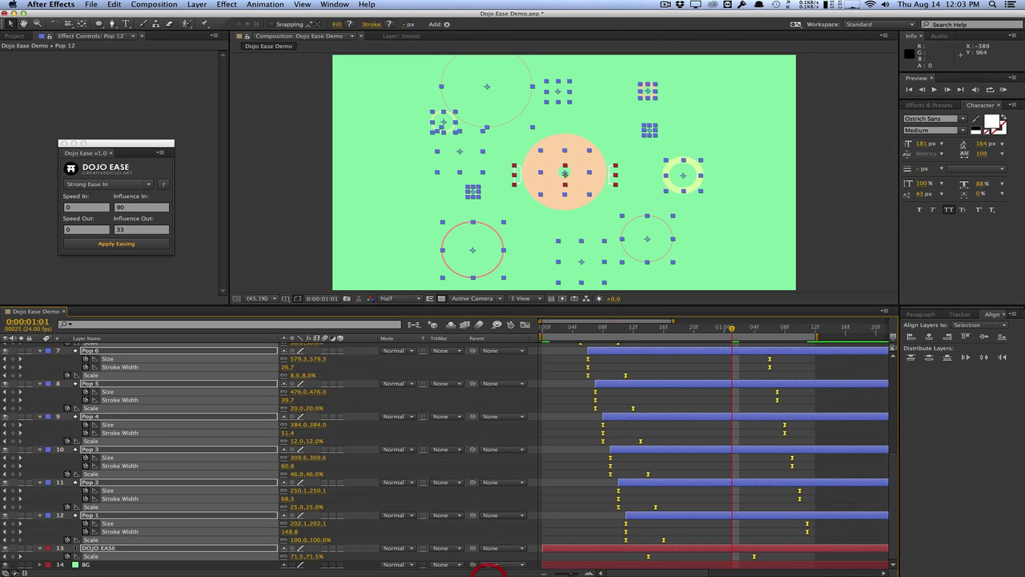
Apply Strong Ease In to the Pop layers' keyframes
left_click(116, 243)
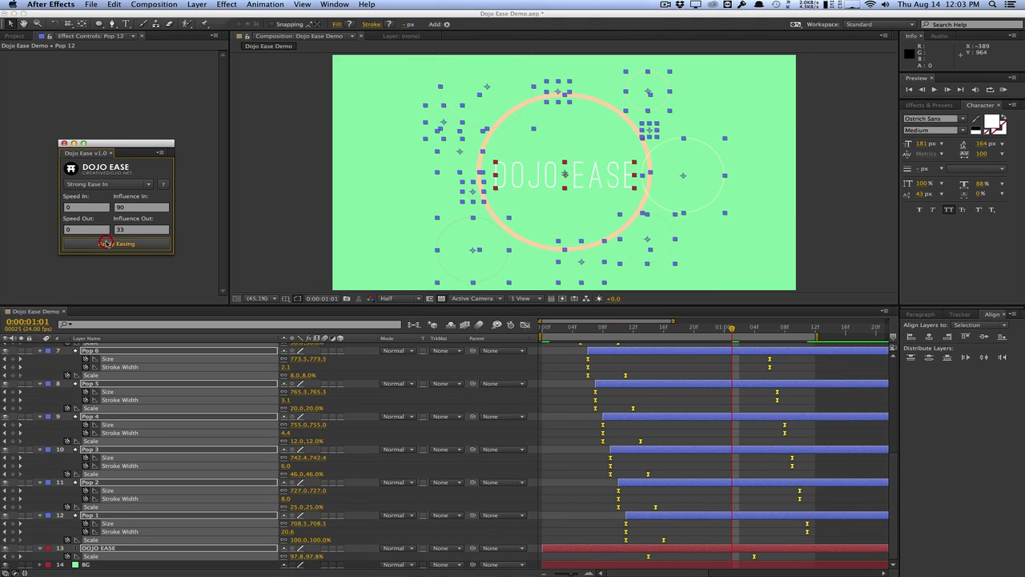